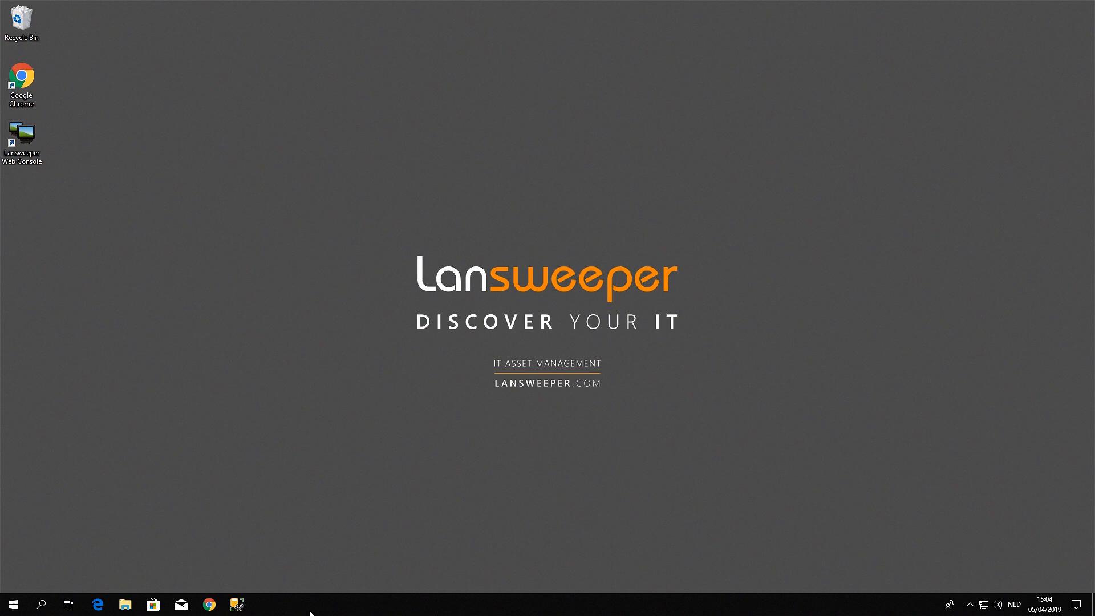
{"action": "mouse_move", "coordinate": [120, 592]}
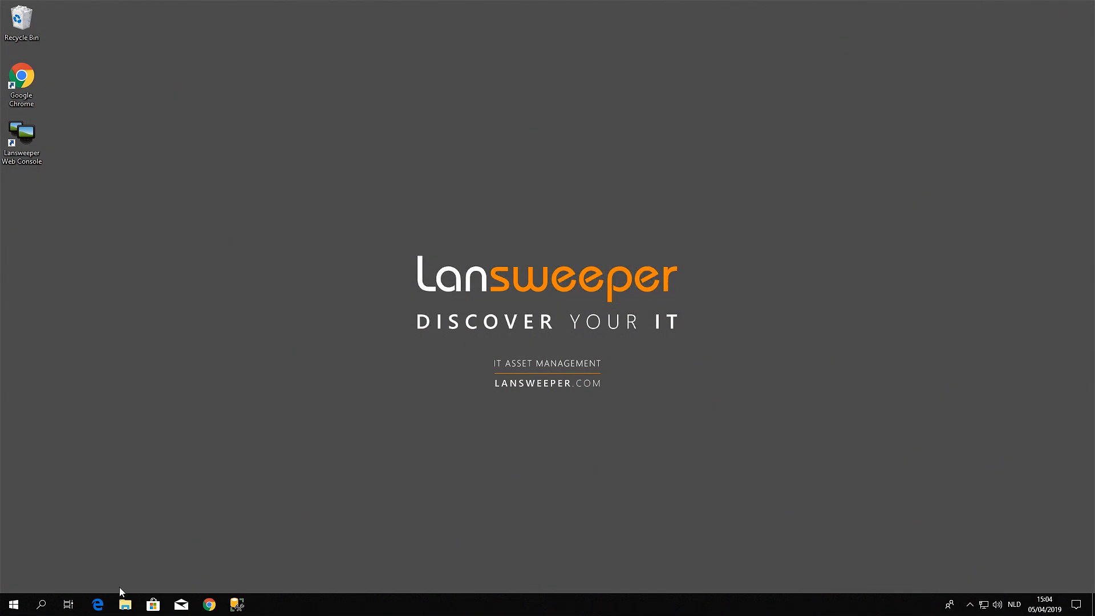
Browse to the Lansweeper Actions folder in File Explorer.
{"action": "left_click", "coordinate": [125, 605]}
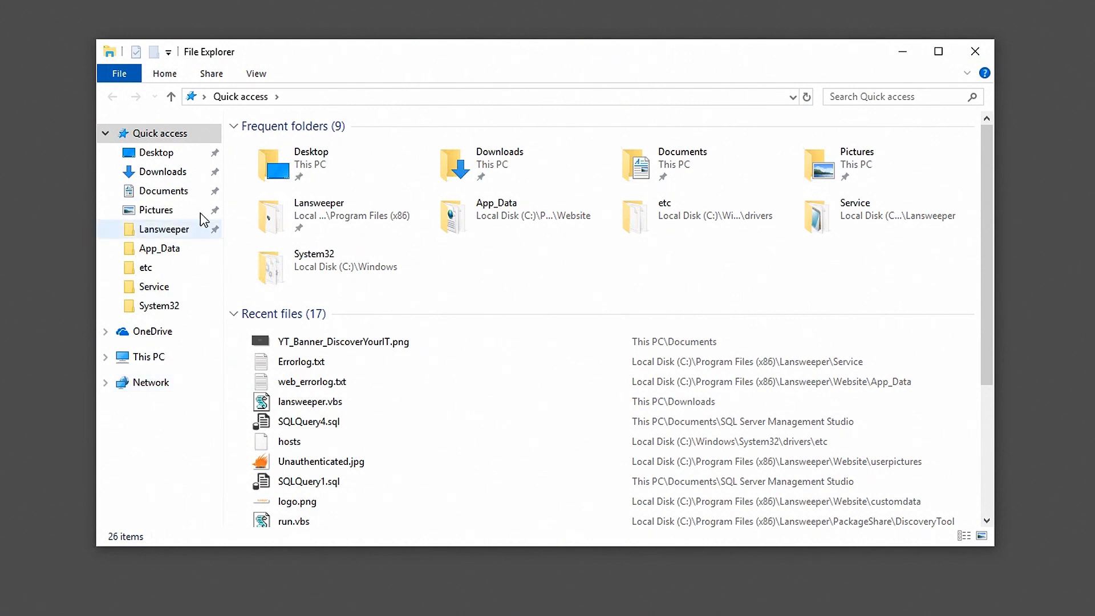
{"action": "double_click", "coordinate": [166, 229]}
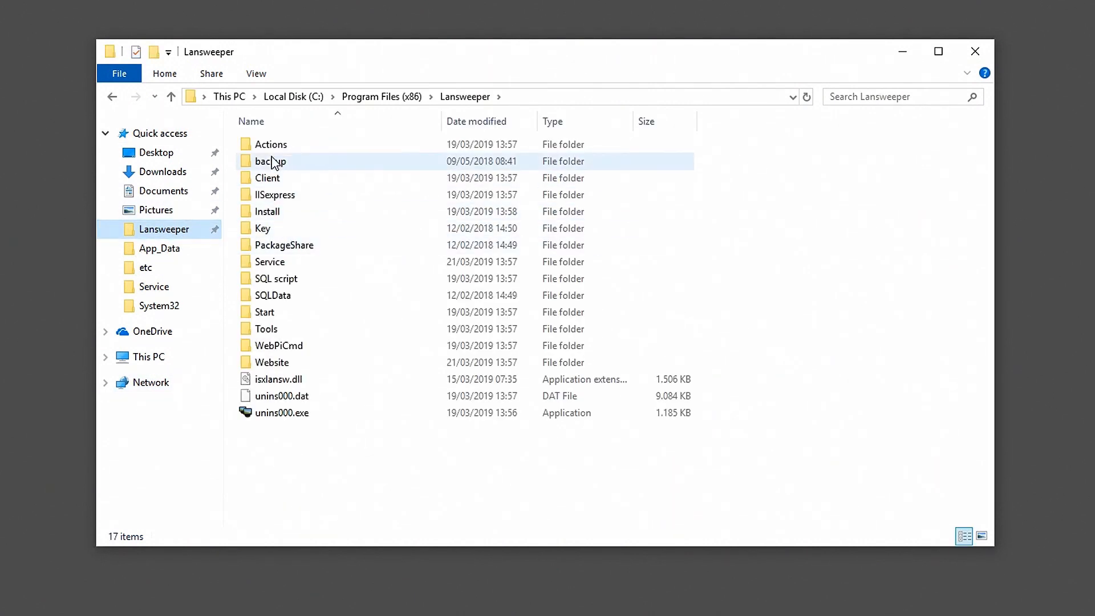
{"action": "left_click", "coordinate": [269, 145]}
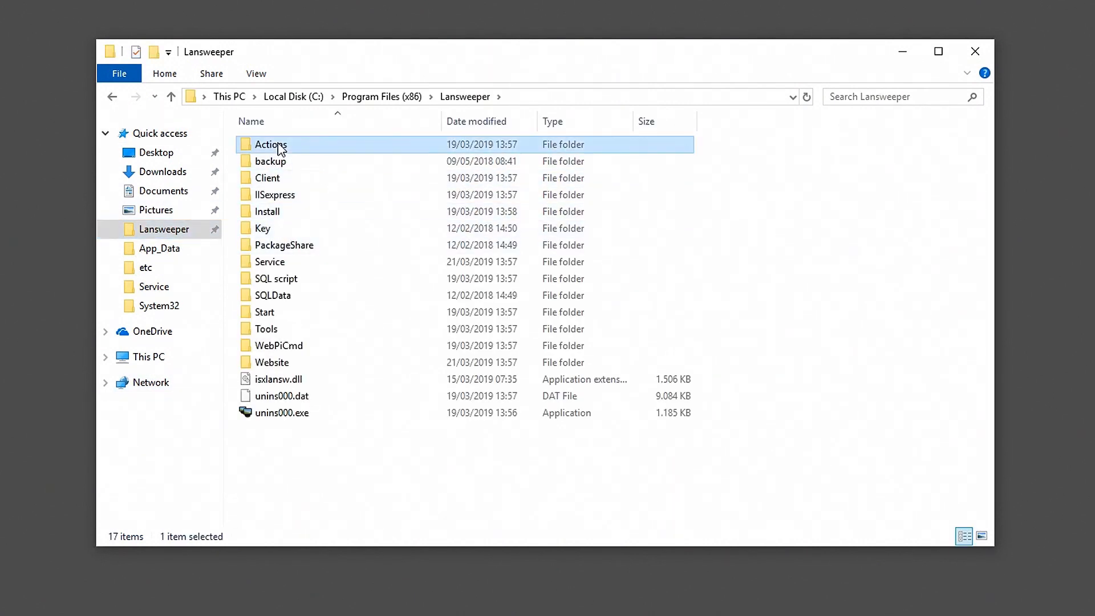
{"action": "double_click", "coordinate": [271, 143]}
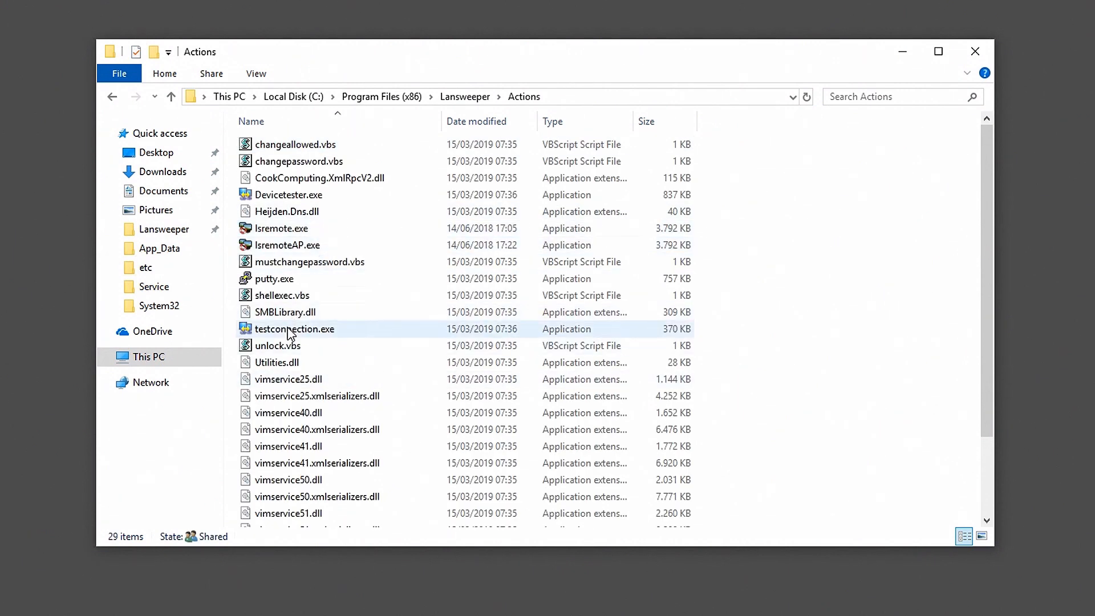
Run testconnection.exe against tst-w10-esben with the .\LAN local account and password.
{"action": "double_click", "coordinate": [294, 328]}
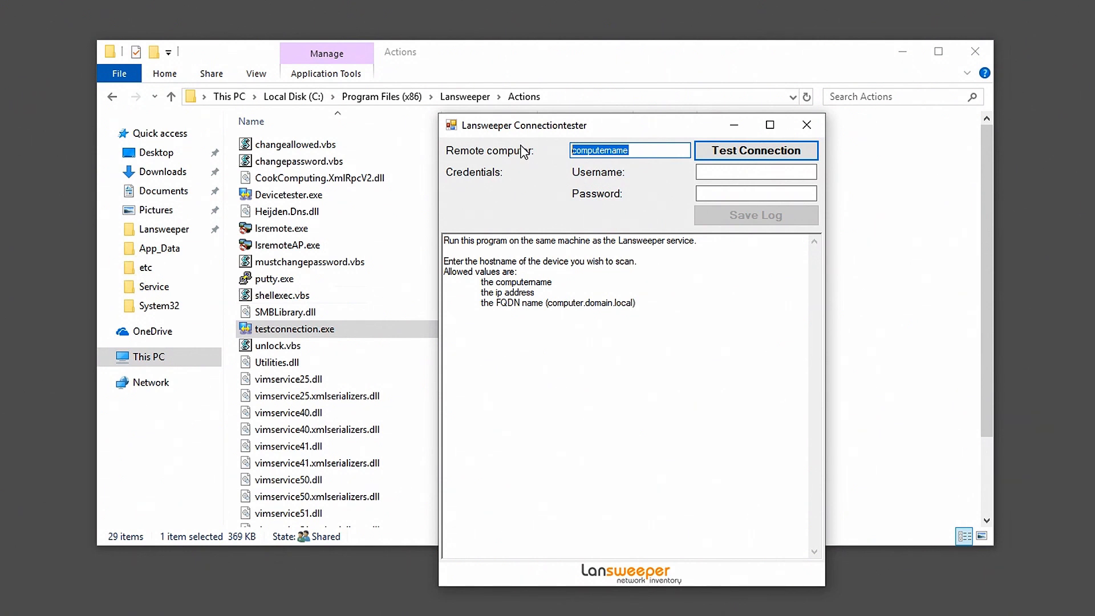
{"action": "type", "text": "tst"}
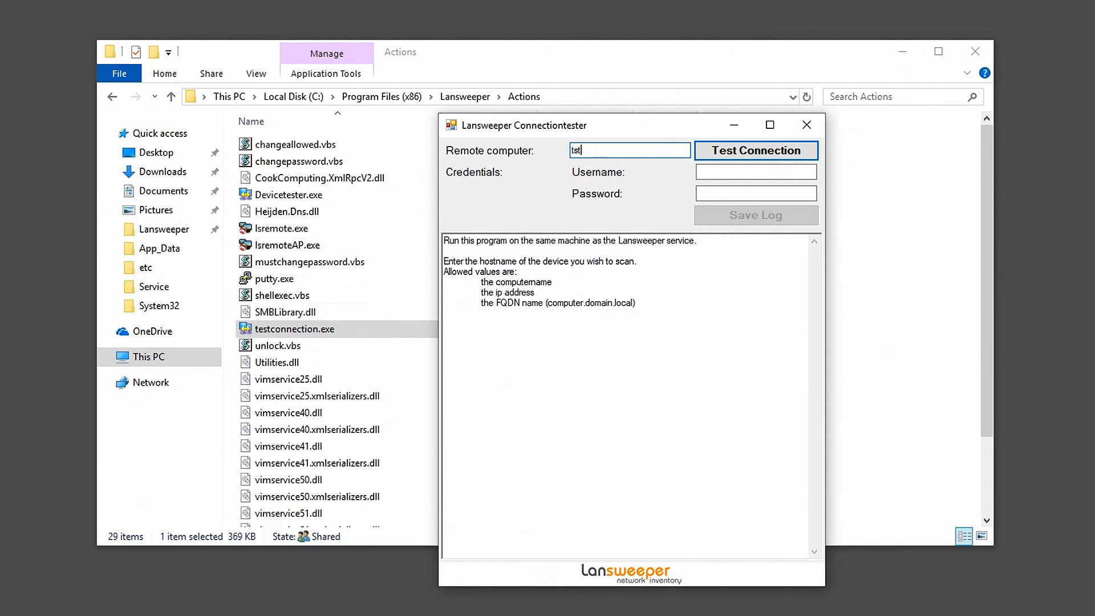
{"action": "type", "text": "-w10"}
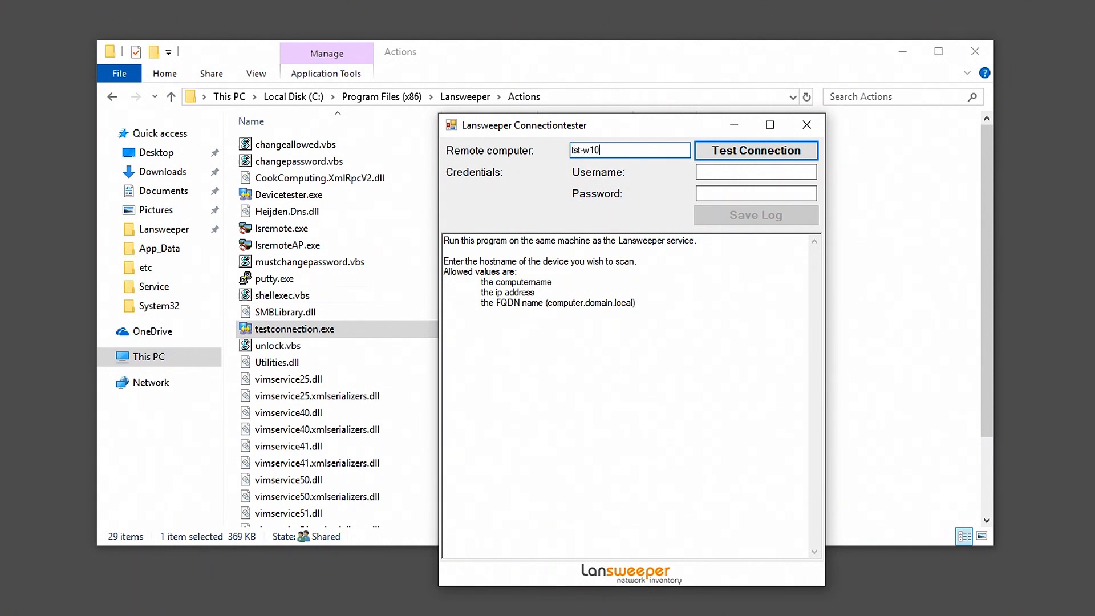
{"action": "type", "text": "-esben"}
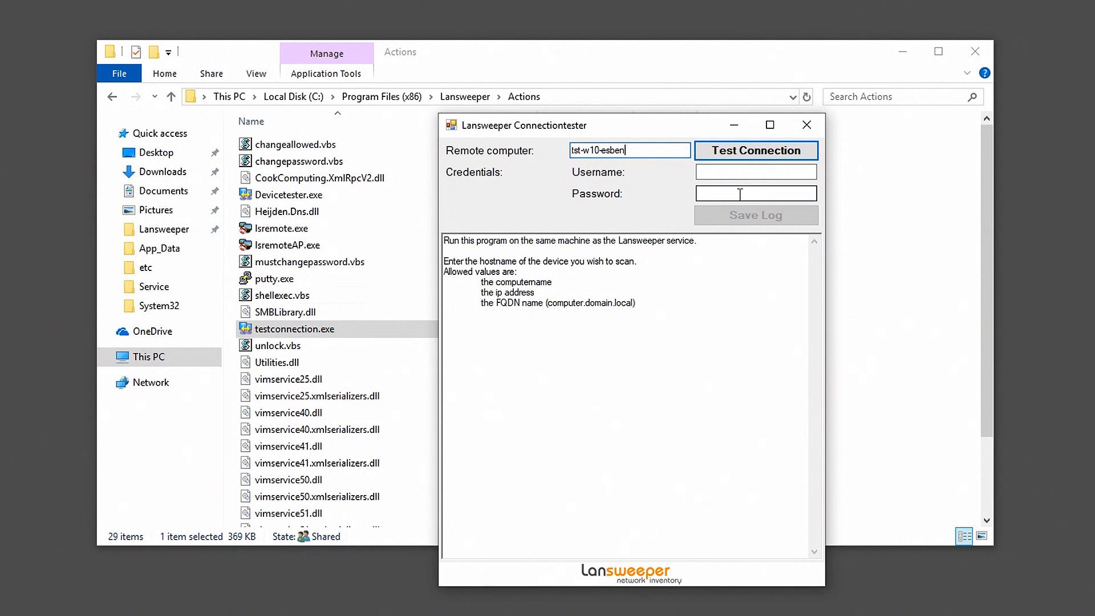
{"action": "left_click", "coordinate": [755, 173]}
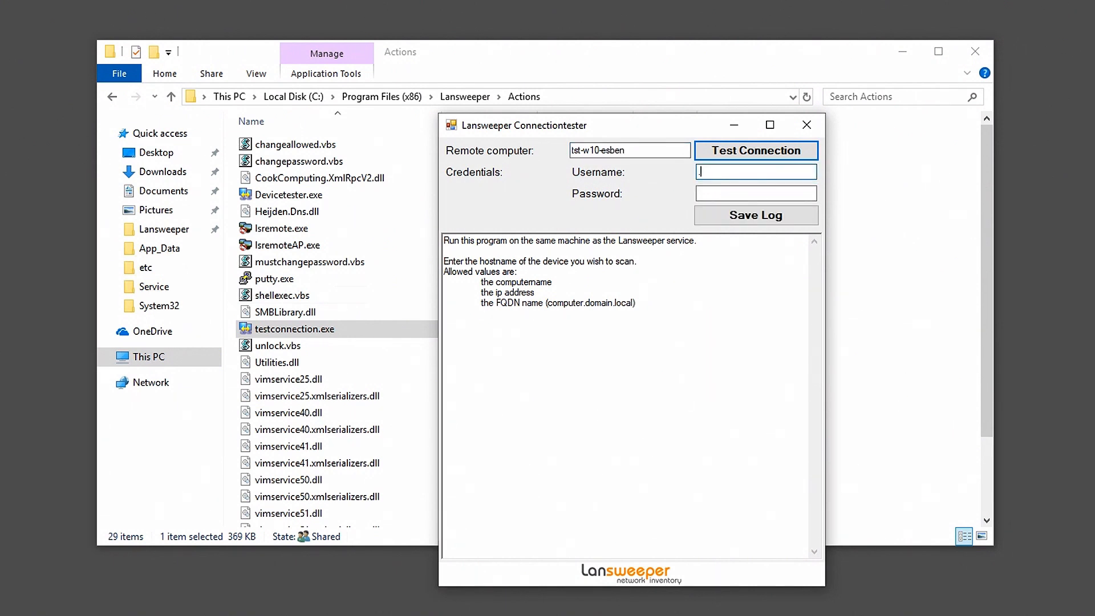
{"action": "type", "text": ".\\LAN"}
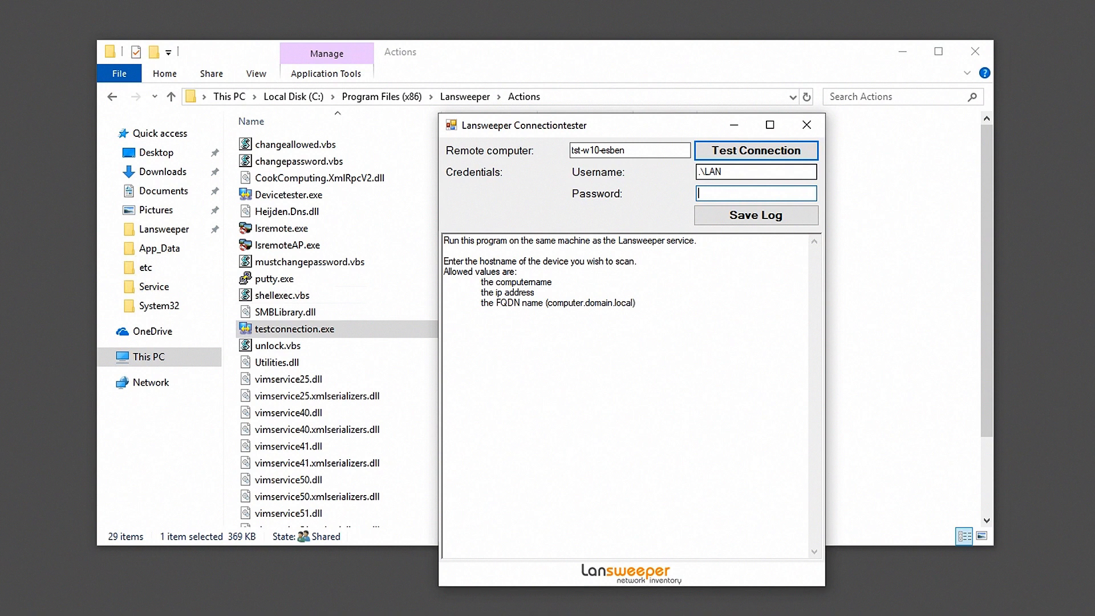
{"action": "type", "text": "password"}
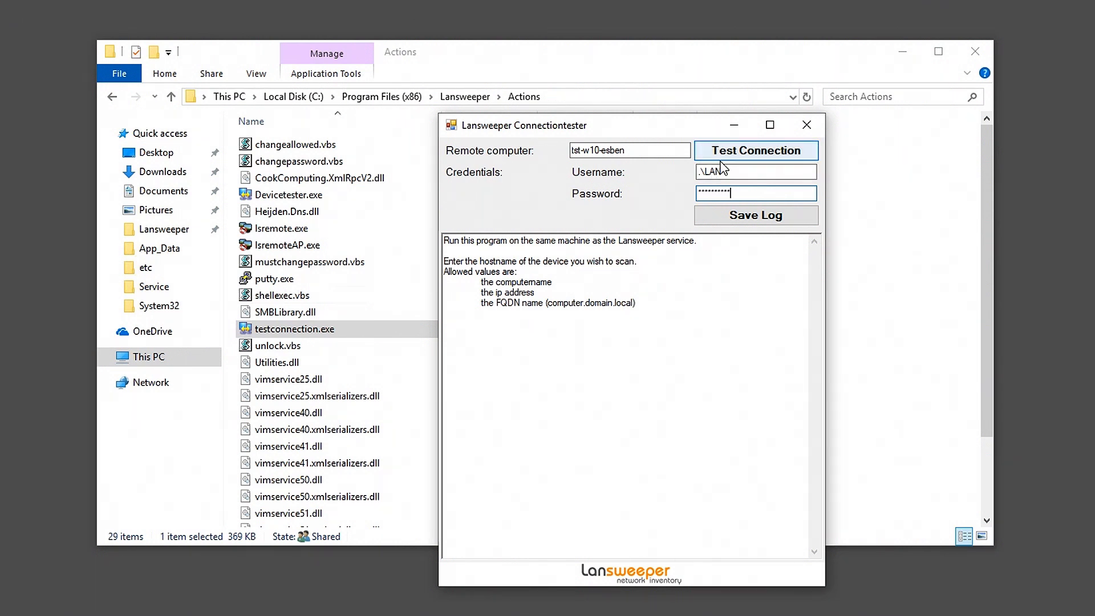
{"action": "left_click", "coordinate": [755, 151]}
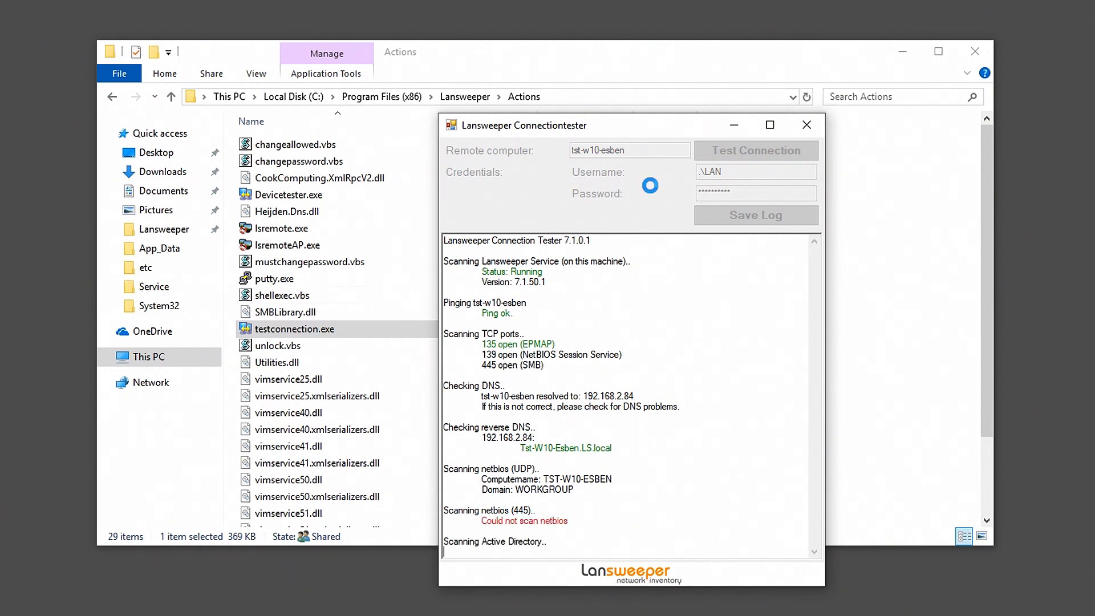
Review the Connection Tester log, then search Start for 'servi' to launch Services.
{"action": "scroll", "scroll_direction": "down", "scroll_amount": 3}
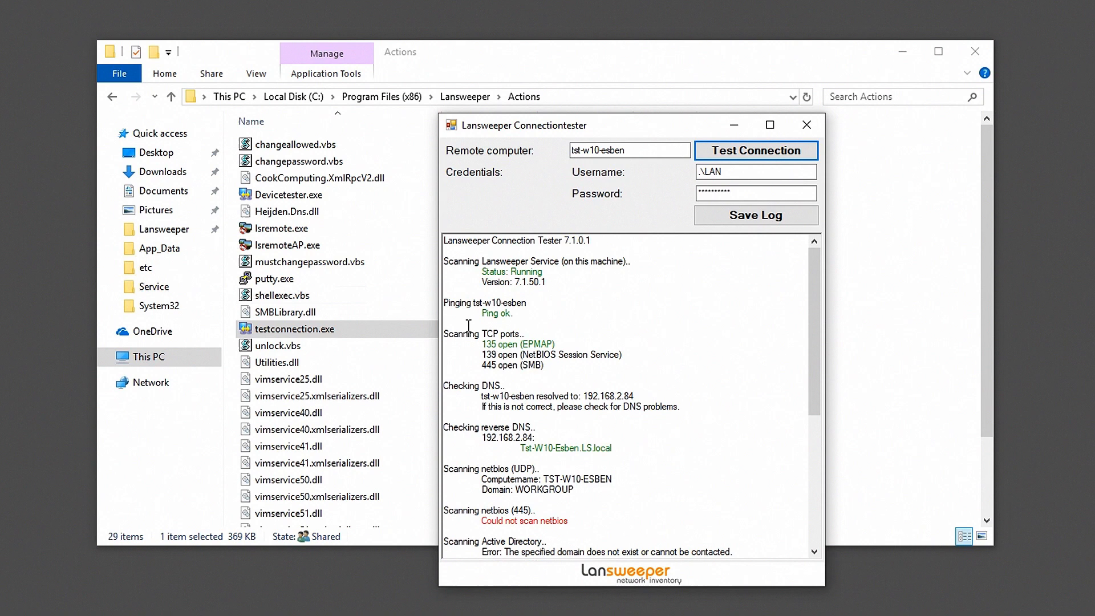
{"action": "mouse_move", "coordinate": [487, 214]}
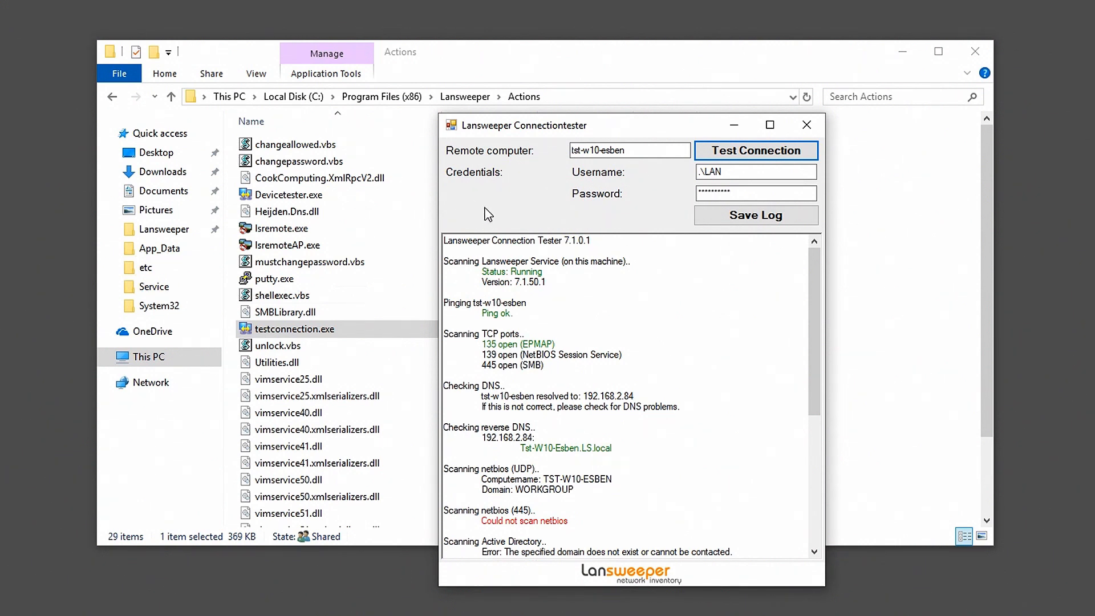
{"action": "mouse_move", "coordinate": [482, 218]}
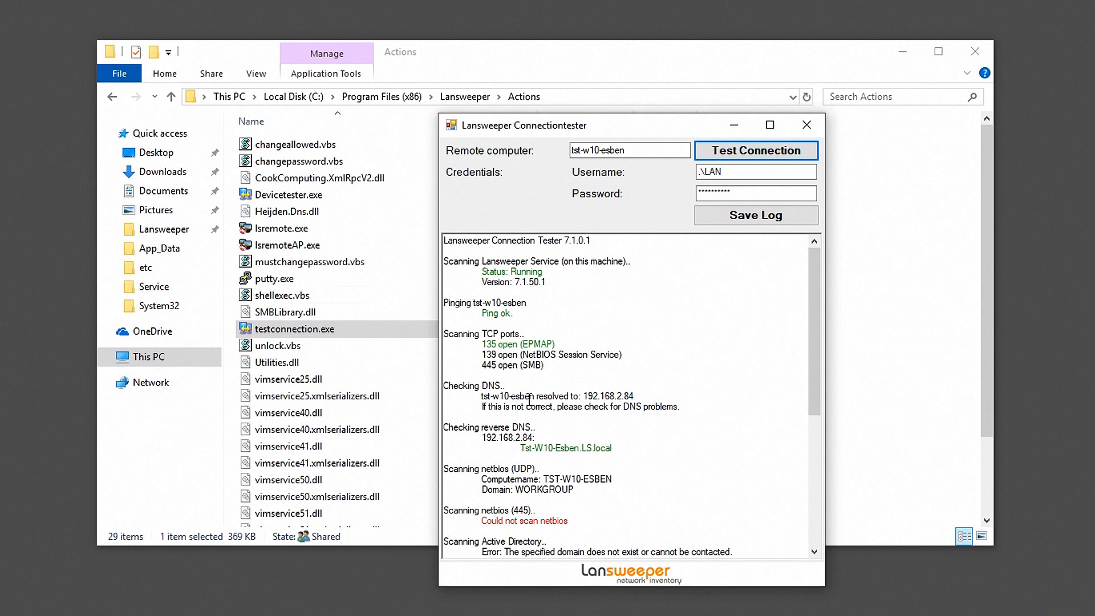
{"action": "mouse_move", "coordinate": [477, 359]}
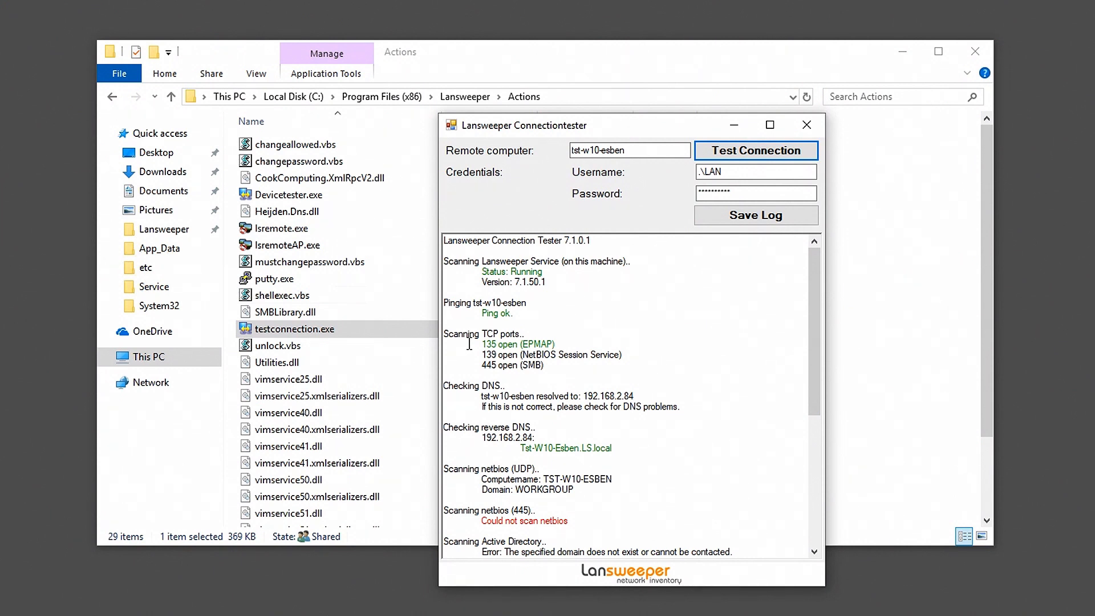
{"action": "mouse_move", "coordinate": [422, 378]}
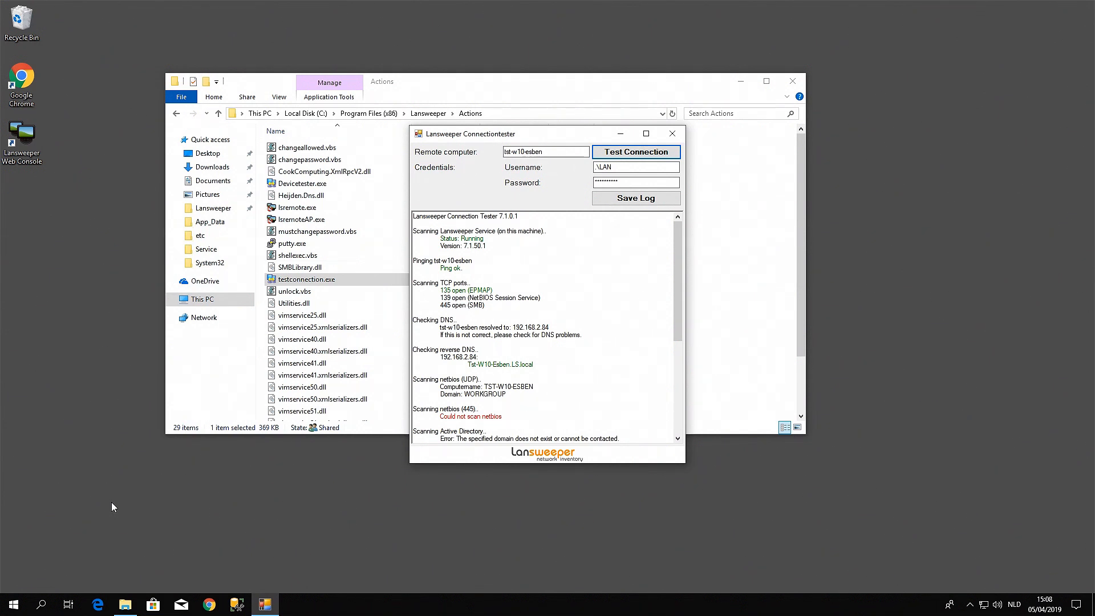
{"action": "mouse_move", "coordinate": [13, 605]}
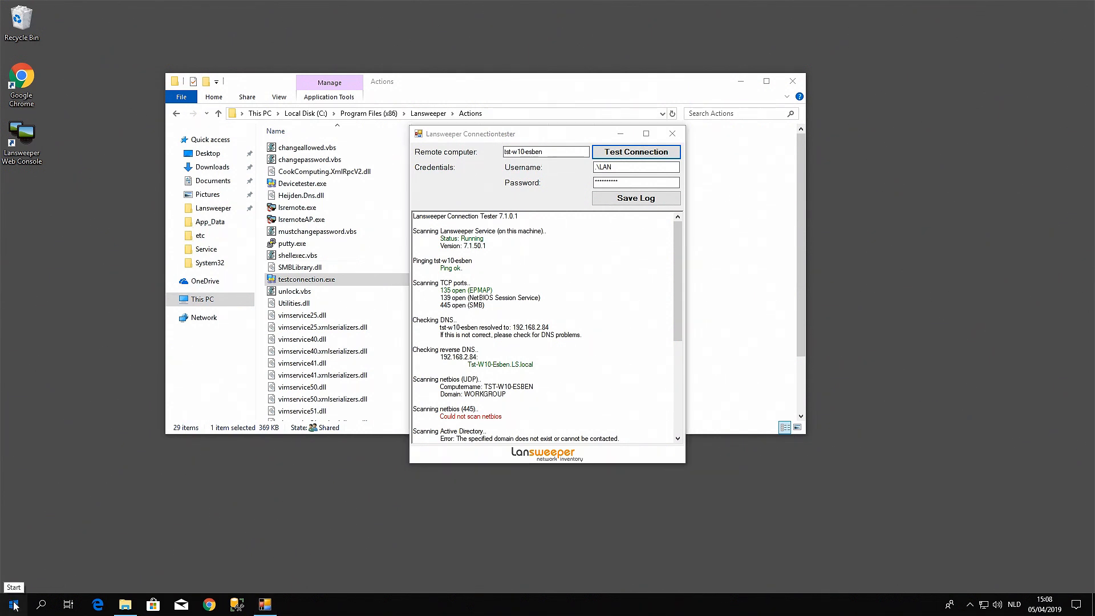
{"action": "left_click", "coordinate": [13, 603]}
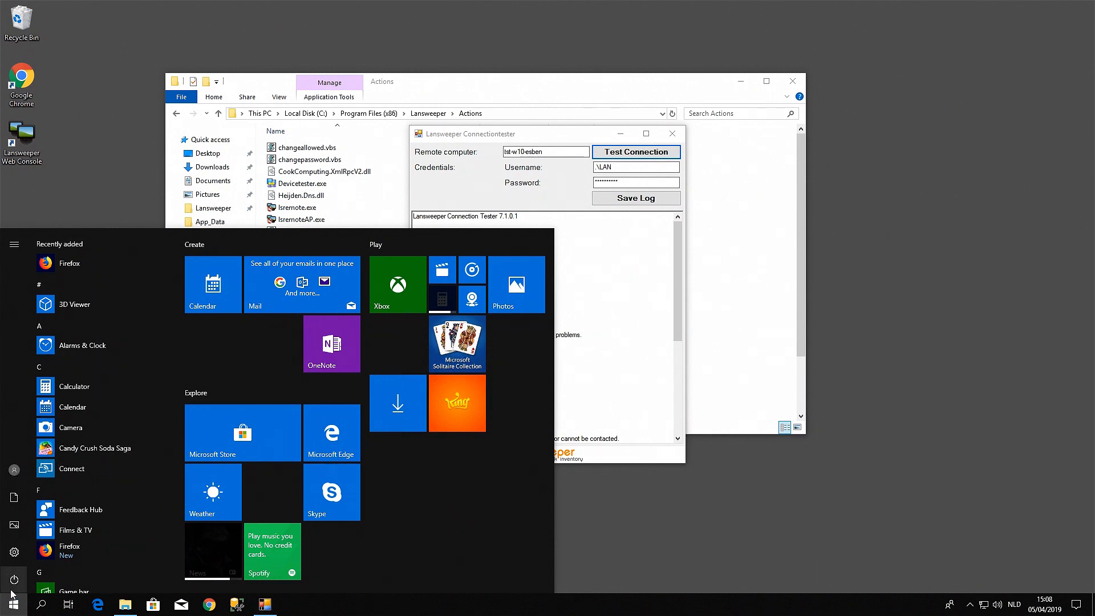
{"action": "type", "text": "servi"}
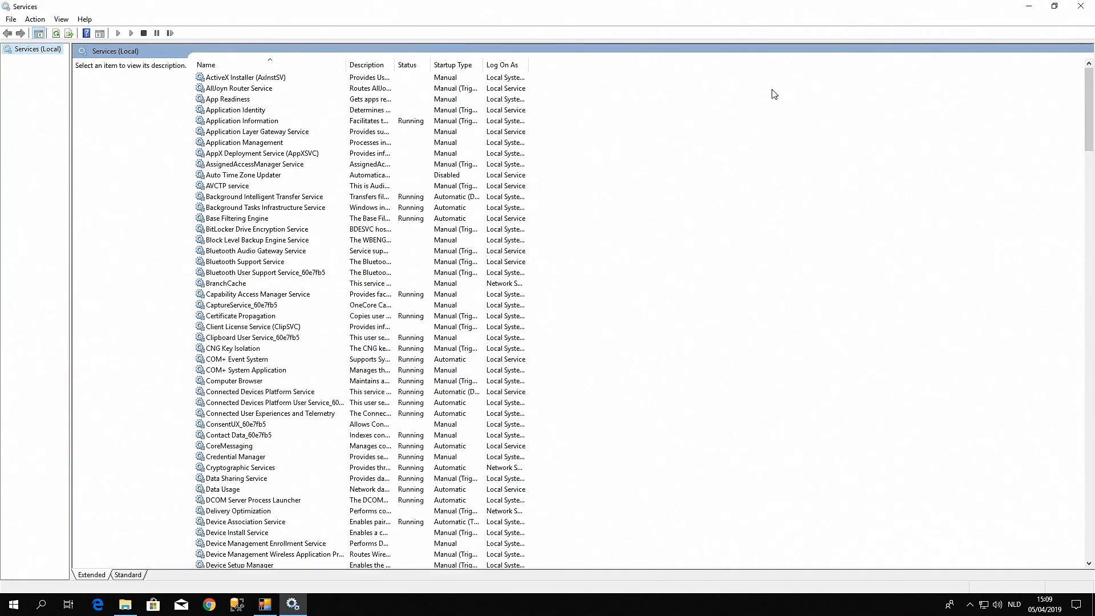
{"action": "mouse_move", "coordinate": [271, 450]}
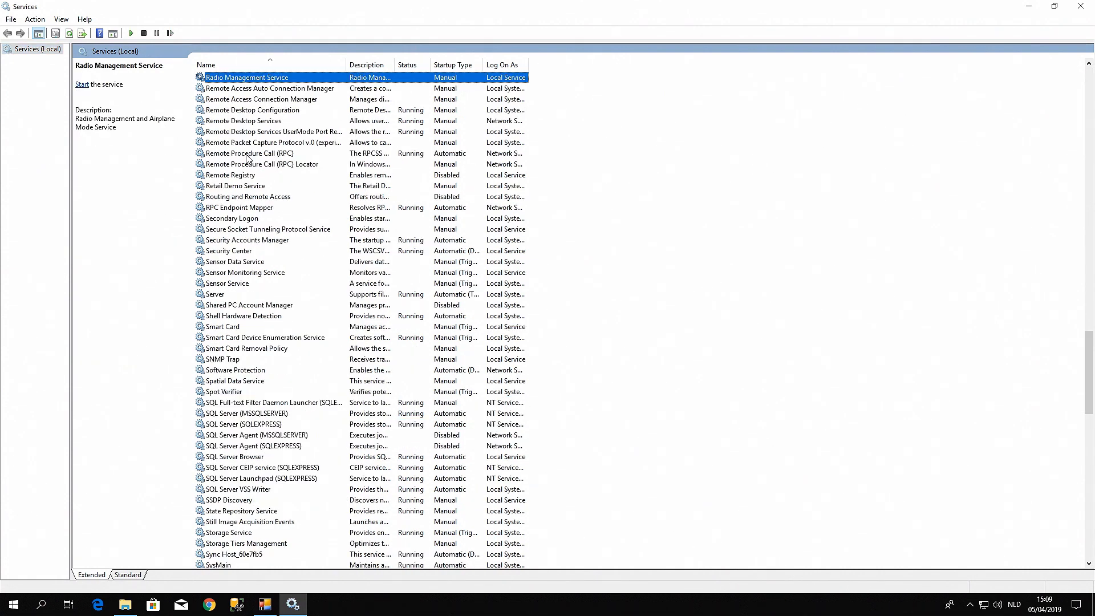
Select Remote Procedure Call (RPC) and bring up its context menu to check its state.
{"action": "left_click", "coordinate": [249, 153]}
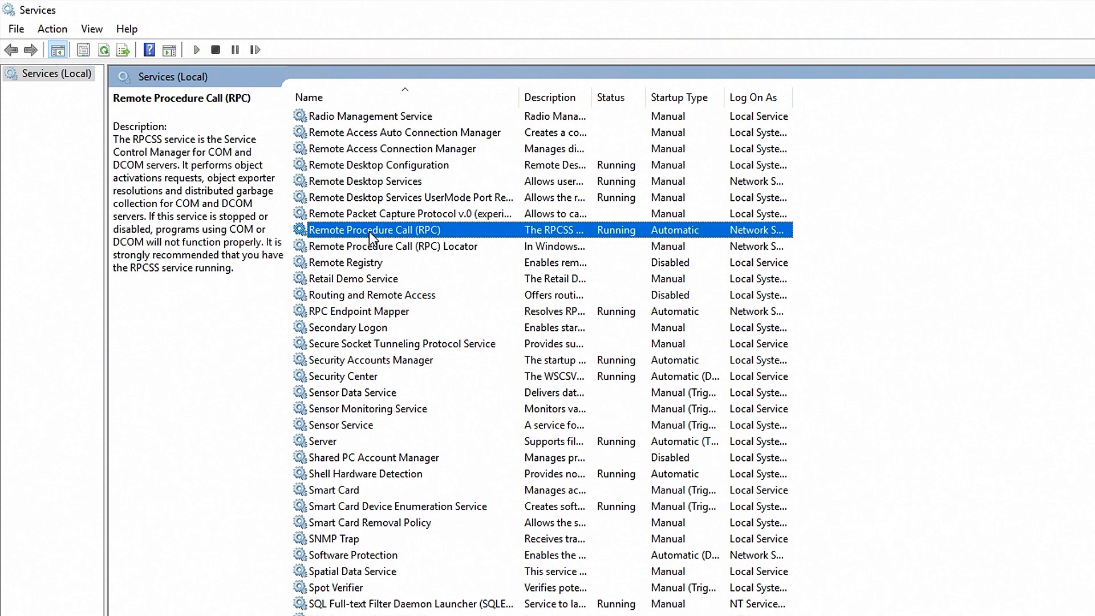
{"action": "mouse_move", "coordinate": [599, 243]}
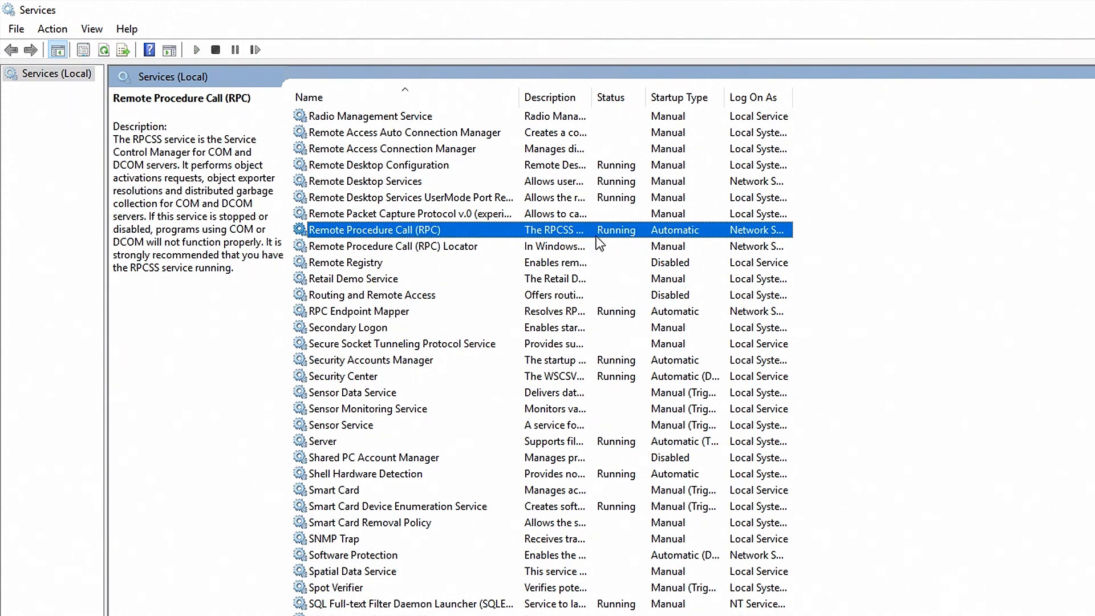
{"action": "mouse_move", "coordinate": [641, 237]}
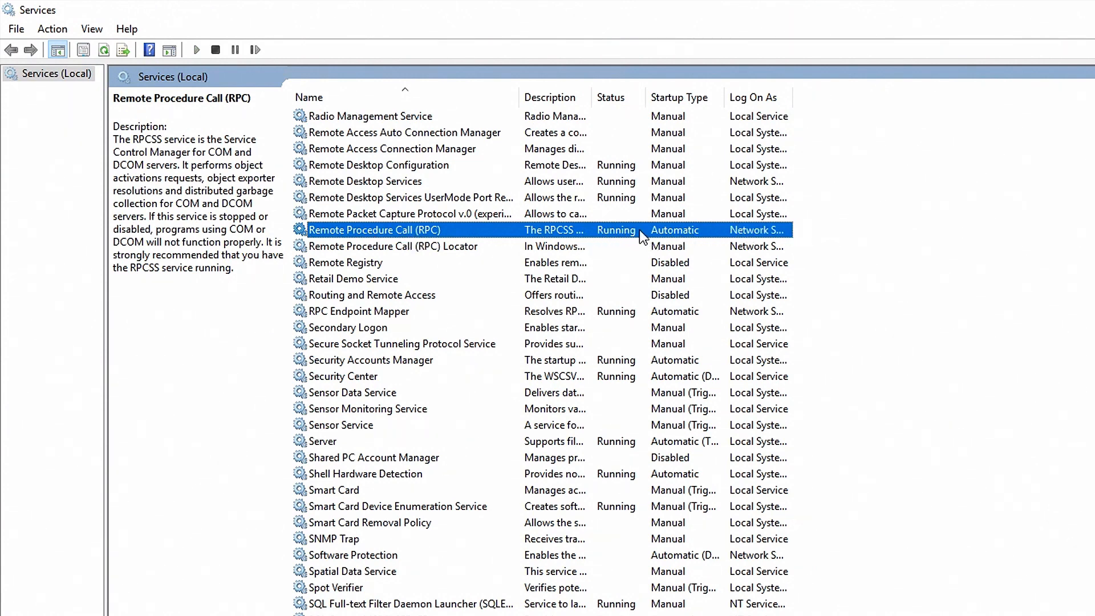
{"action": "mouse_move", "coordinate": [597, 264]}
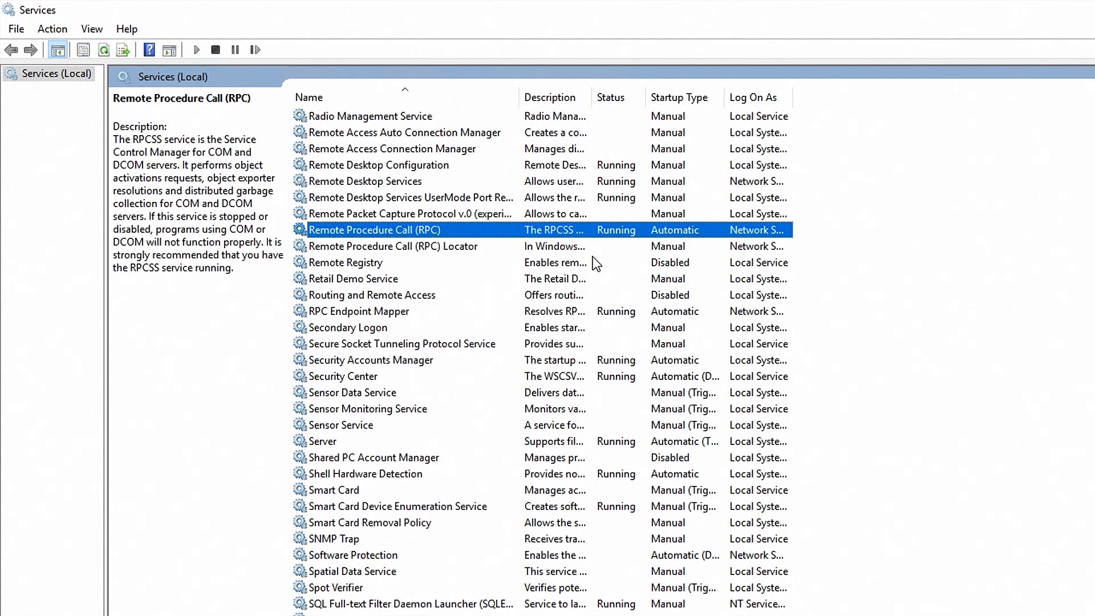
{"action": "right_click", "coordinate": [375, 230]}
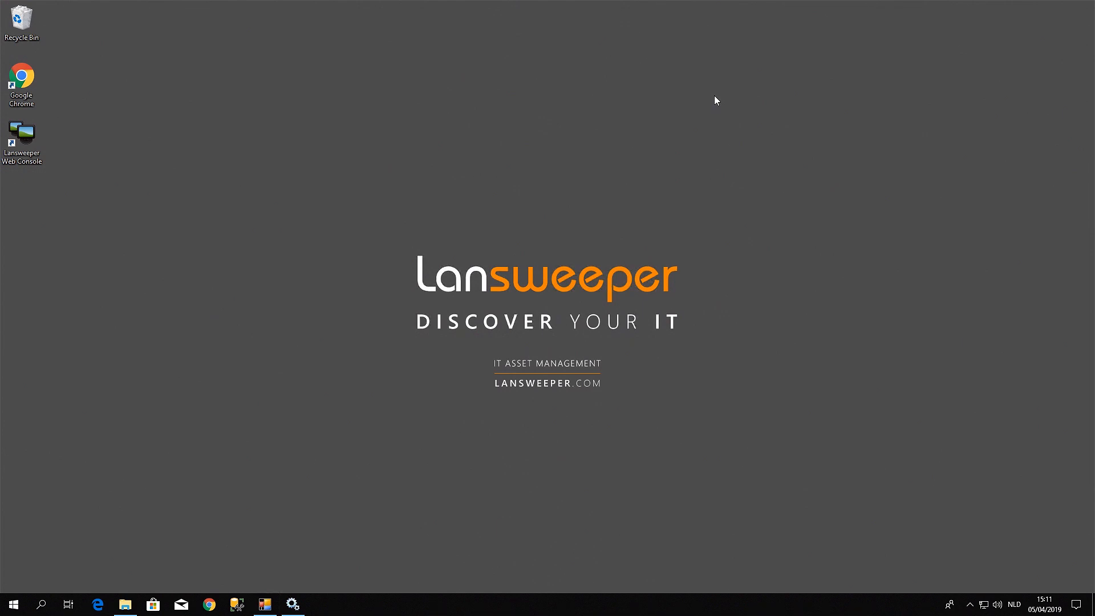
{"action": "mouse_move", "coordinate": [66, 390]}
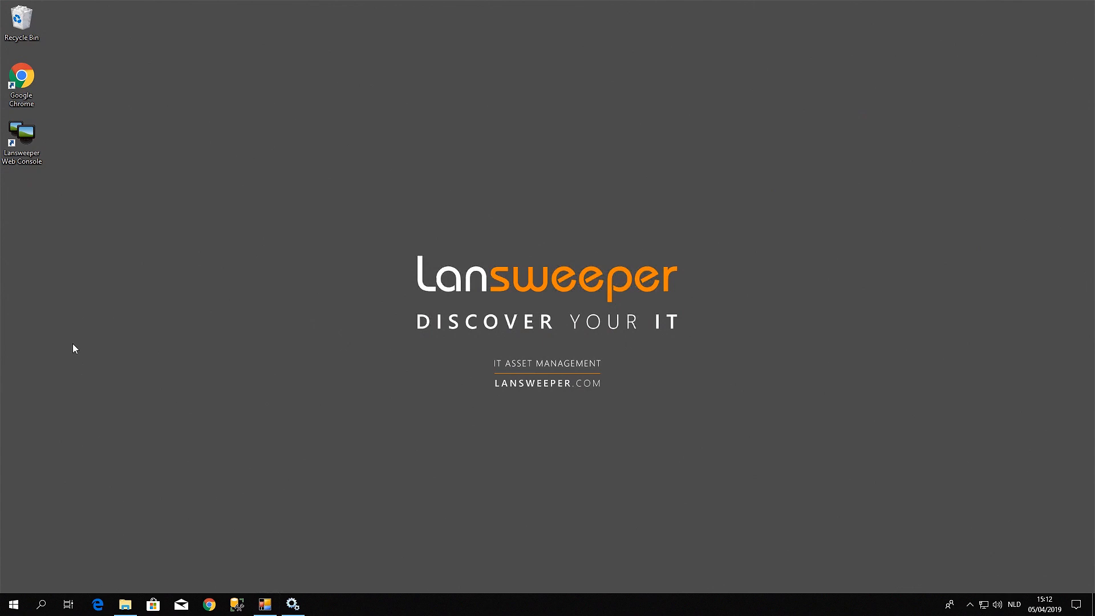
{"action": "left_click", "coordinate": [21, 138]}
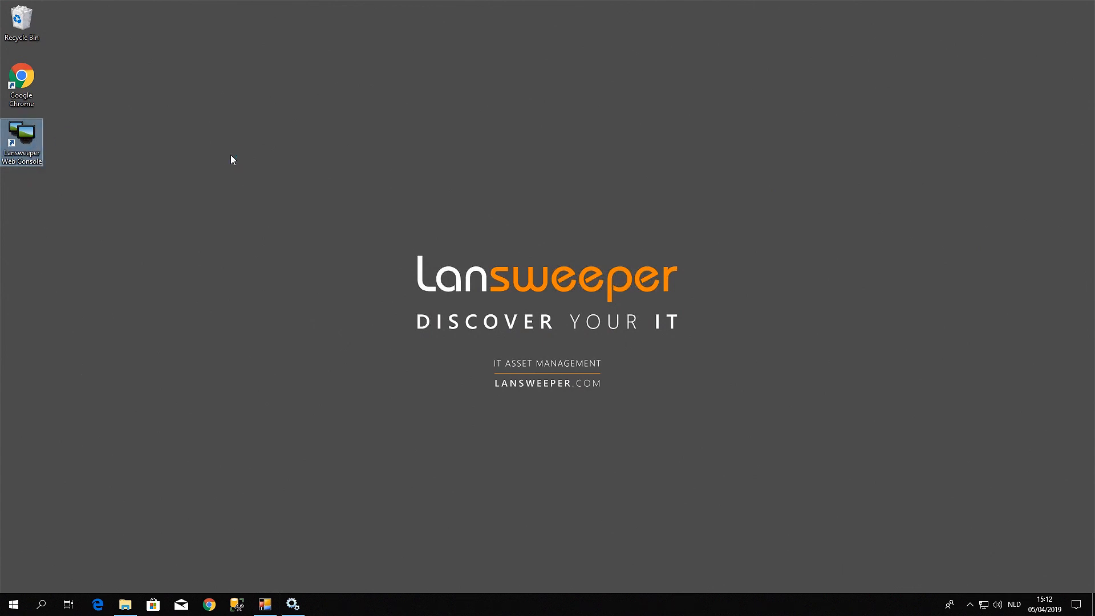
In the Web Console, rescan the TST-W10-ESBEN asset and confirm with Yes.
{"action": "double_click", "coordinate": [22, 143]}
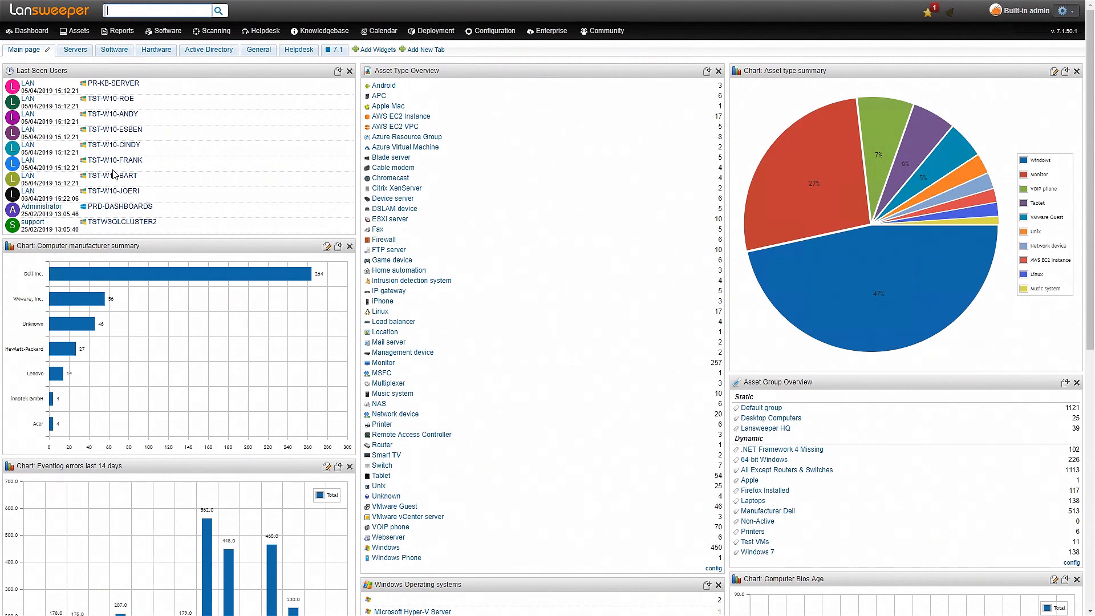
{"action": "mouse_move", "coordinate": [113, 130]}
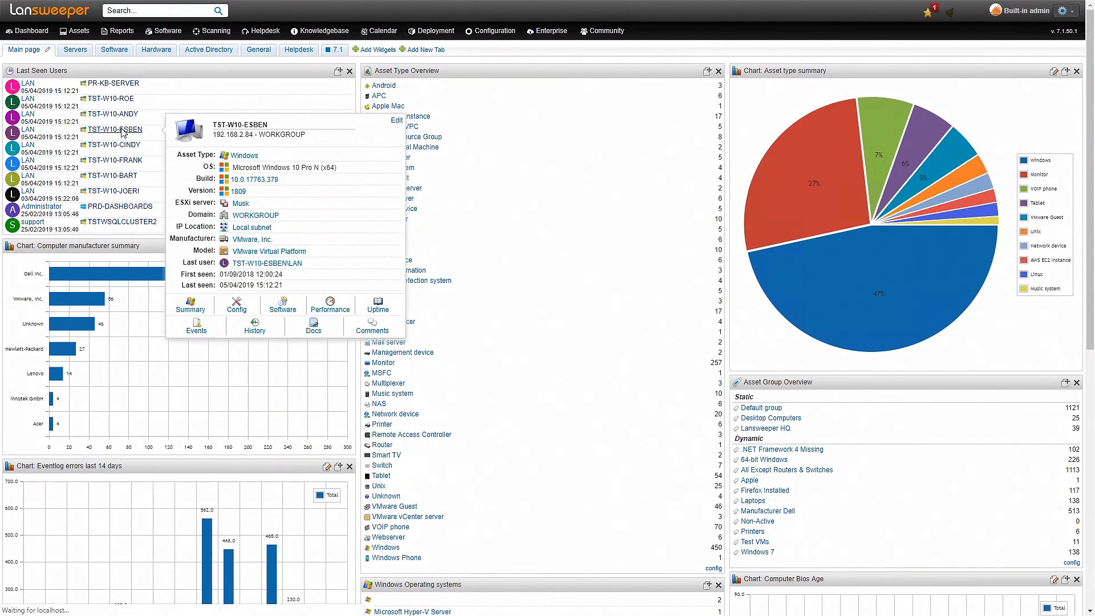
{"action": "left_click", "coordinate": [113, 130]}
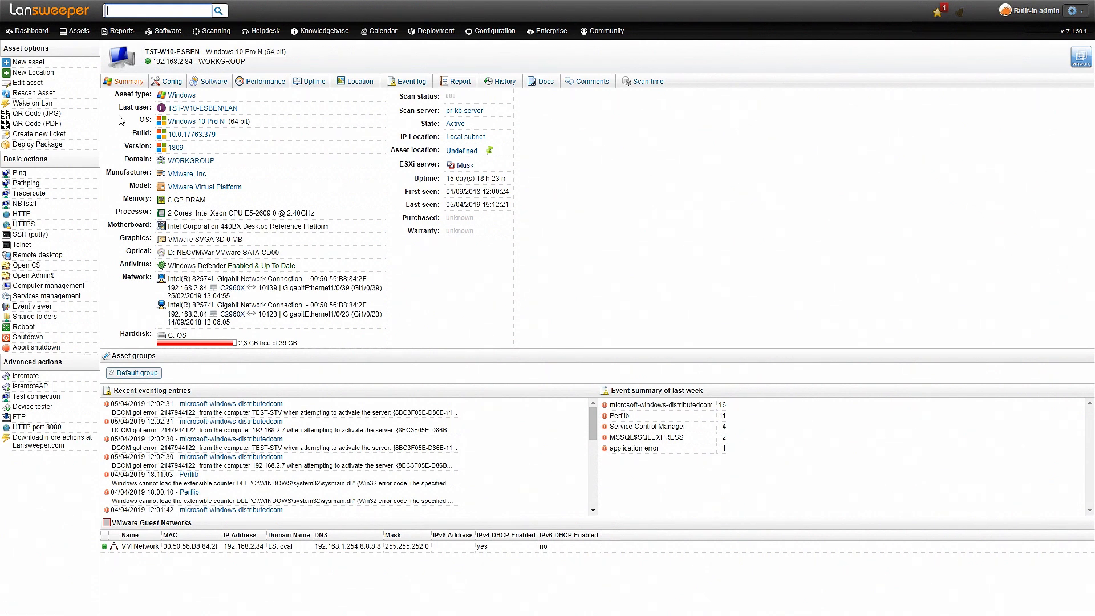
{"action": "left_click", "coordinate": [32, 92]}
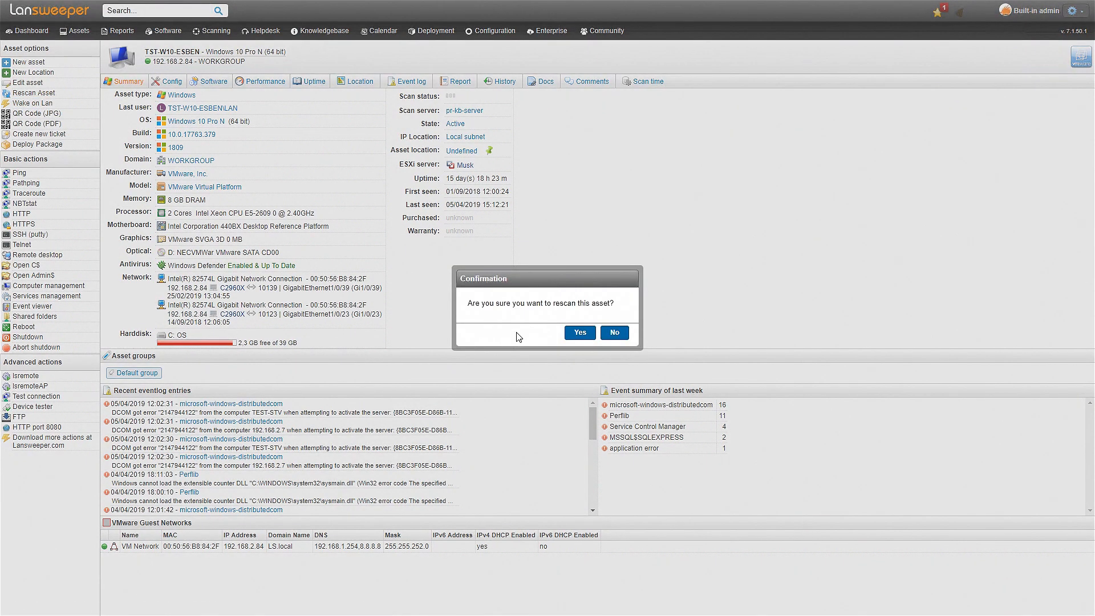
{"action": "left_click", "coordinate": [614, 332]}
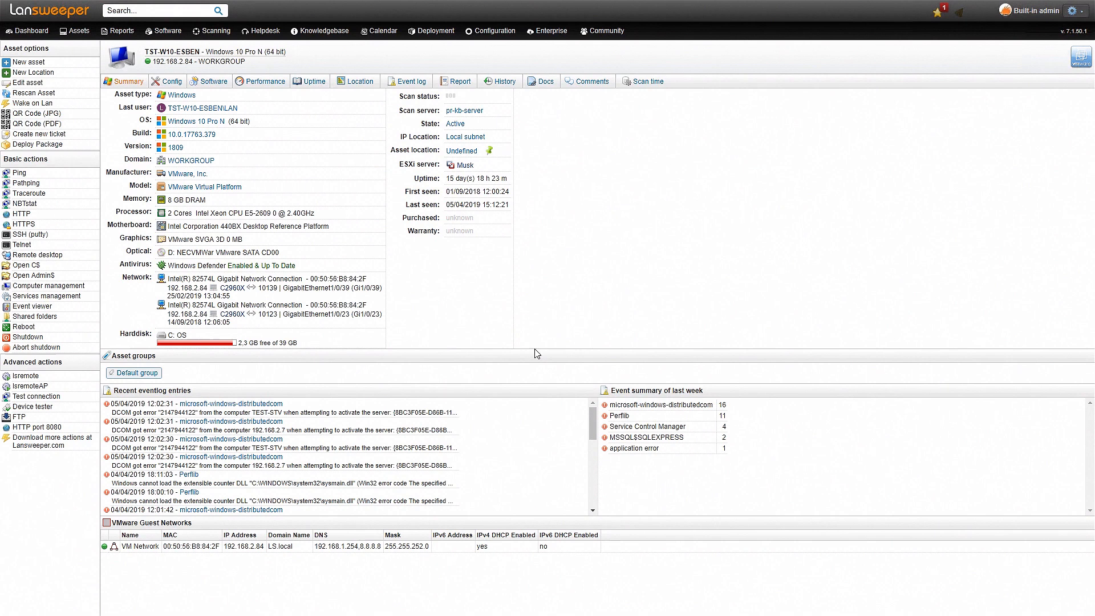